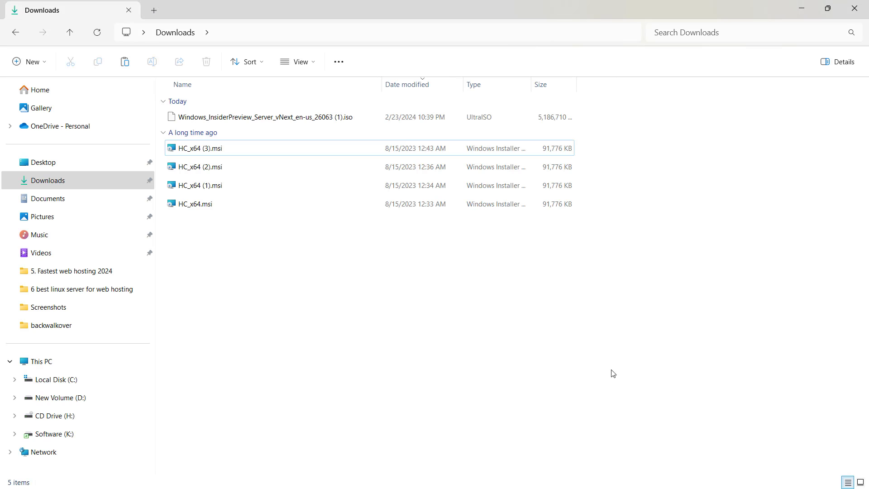
{"action": "mouse_move", "coordinate": [194, 117]}
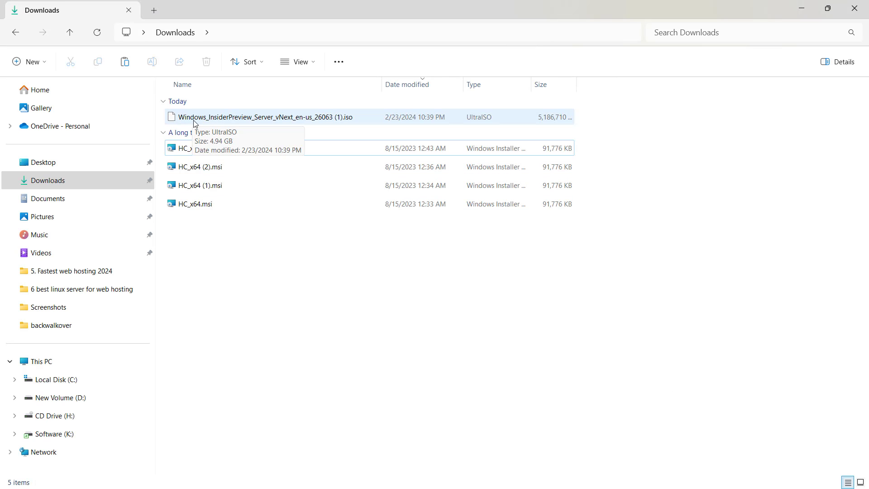
{"action": "mouse_move", "coordinate": [263, 121]}
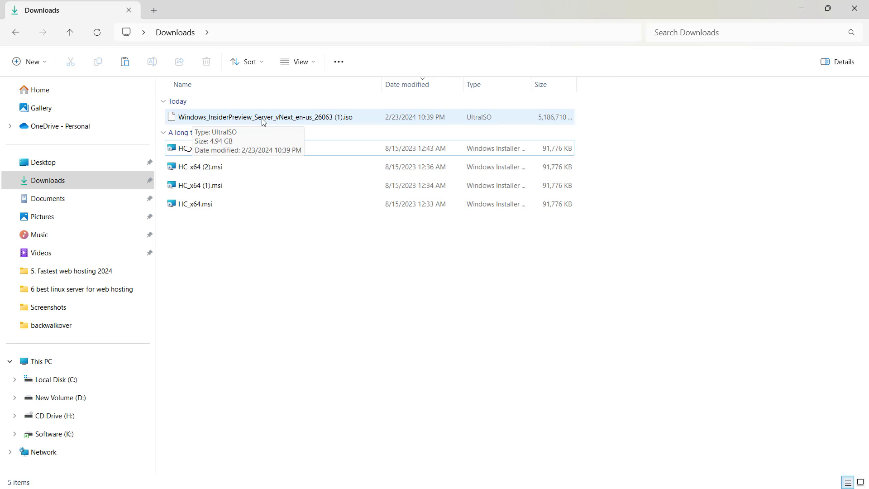
{"action": "mouse_move", "coordinate": [318, 124]}
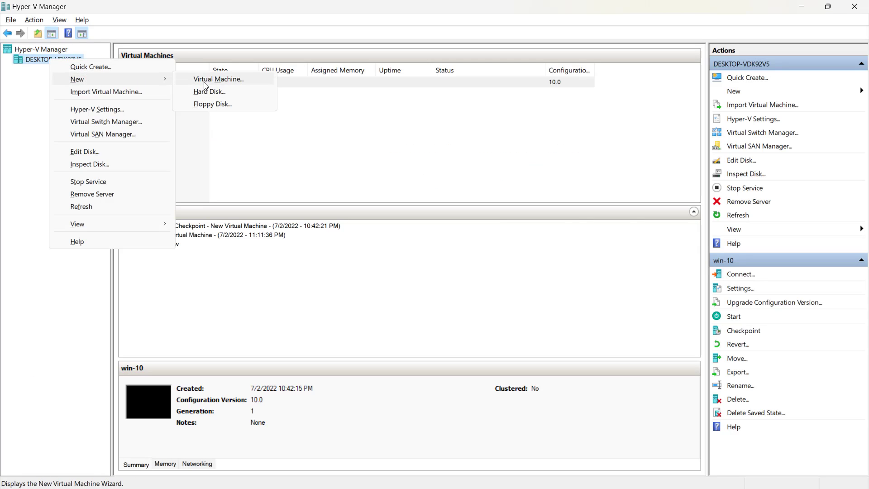
Name the new VM 'win server 2025' and store it in a folder on New Volume (D:).
{"action": "left_click", "coordinate": [217, 78]}
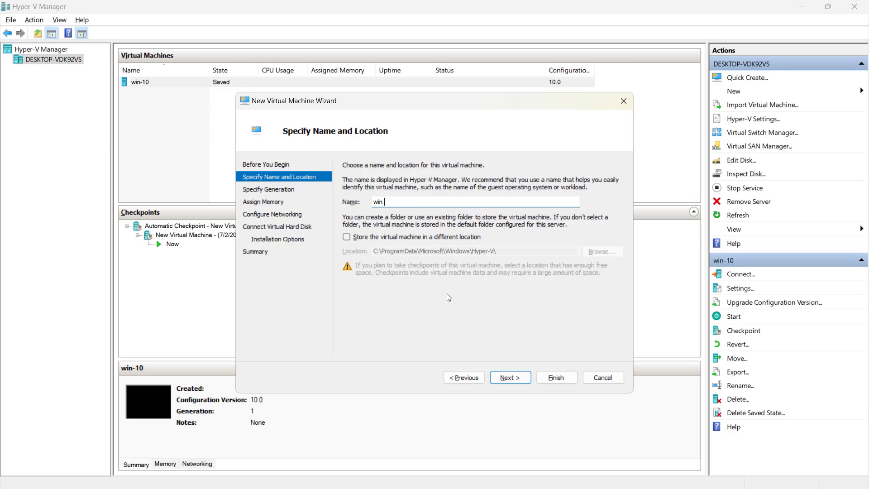
{"action": "type", "text": "server 2025"}
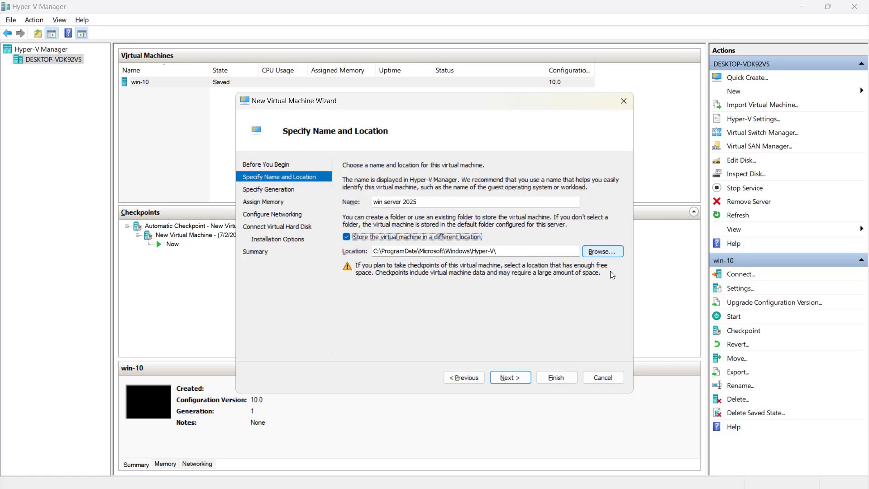
{"action": "left_click", "coordinate": [602, 251]}
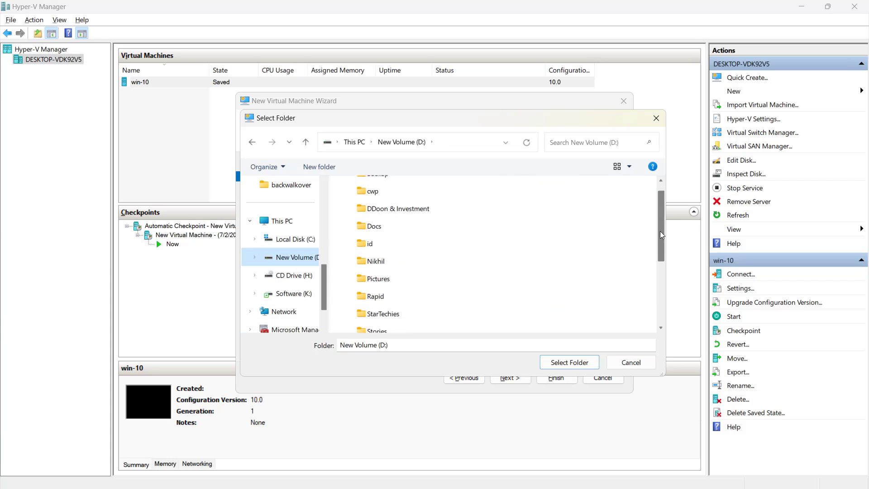
{"action": "scroll", "scroll_direction": "down", "scroll_amount": 3}
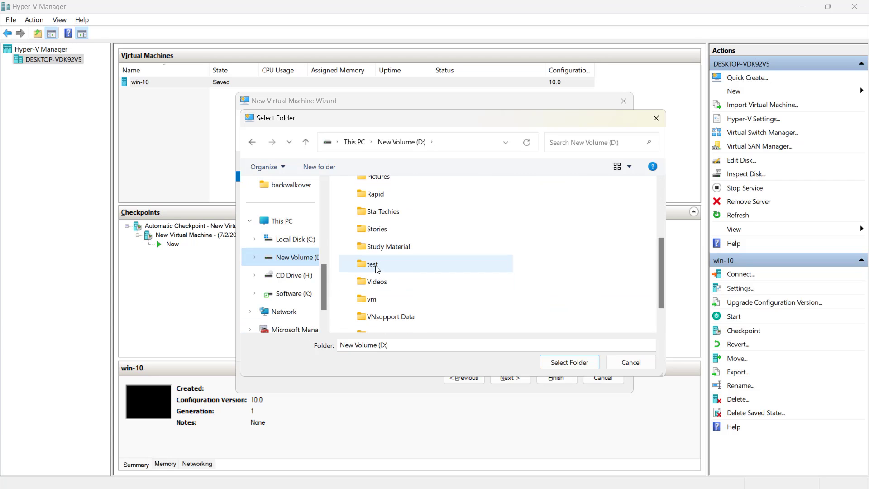
{"action": "left_click", "coordinate": [569, 362]}
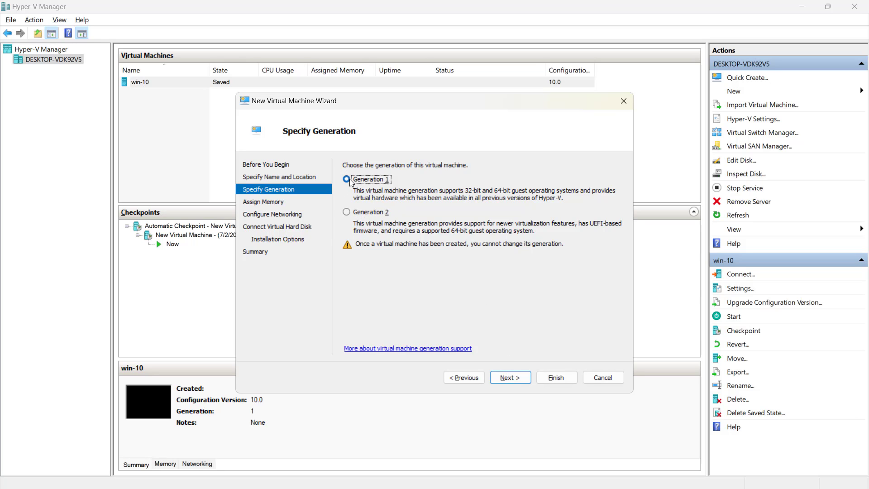
Choose Generation 1 and keep 4096 MB startup memory with Dynamic Memory.
{"action": "left_click", "coordinate": [346, 180]}
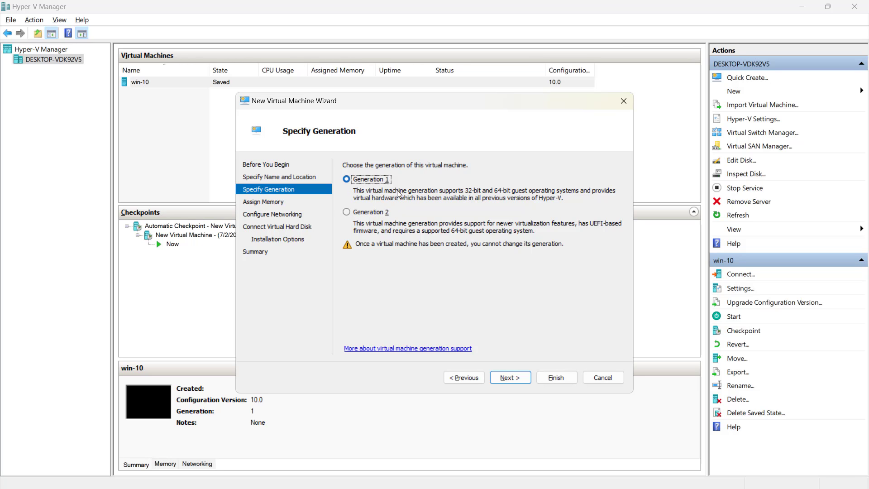
{"action": "left_click", "coordinate": [508, 378]}
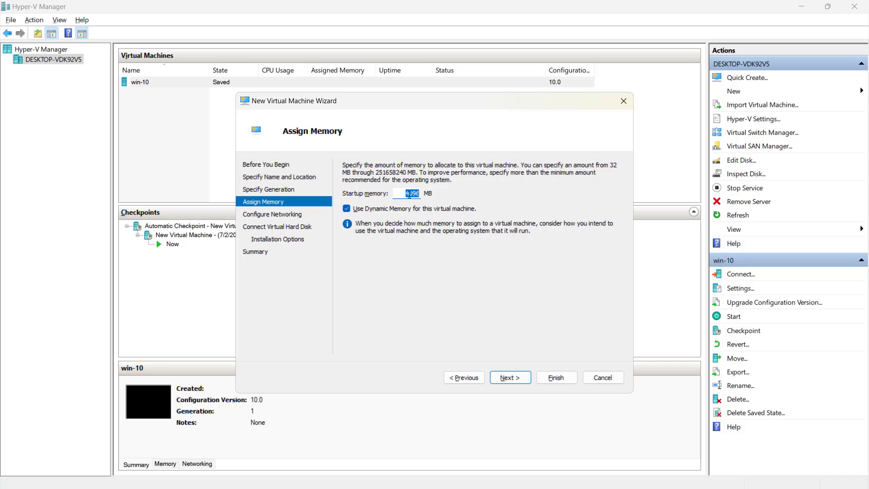
{"action": "mouse_move", "coordinate": [479, 308]}
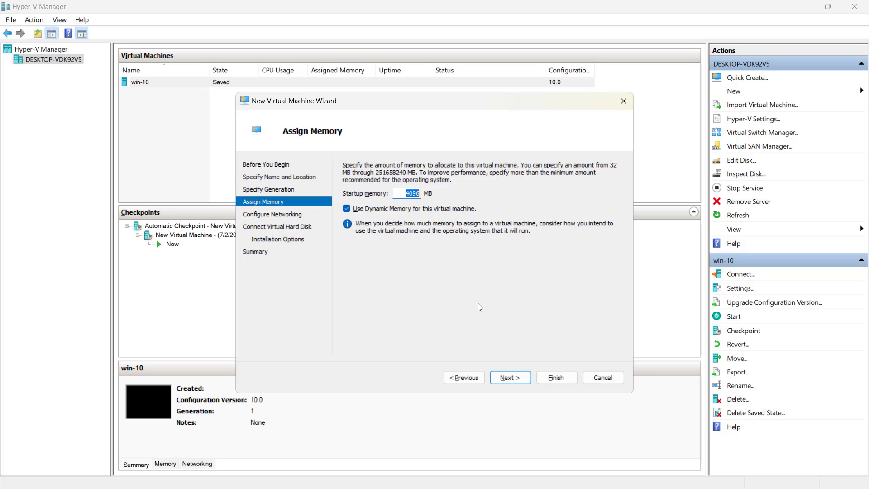
{"action": "left_click", "coordinate": [509, 378]}
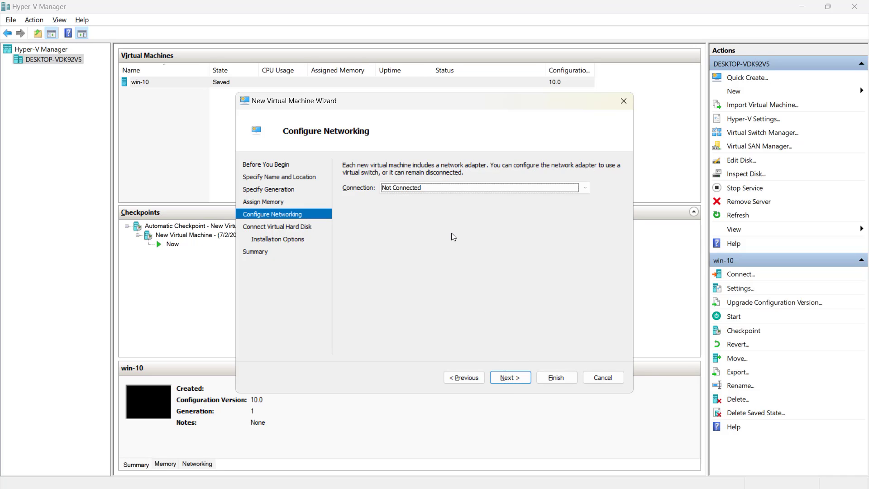
Attach New External Virtual Switch, set the Windows Server ISO as boot media, and finish.
{"action": "left_click", "coordinate": [583, 188]}
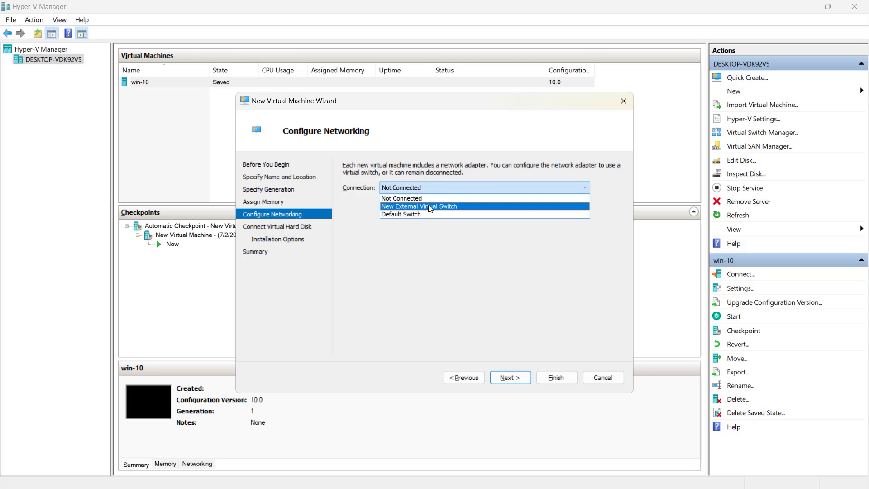
{"action": "left_click", "coordinate": [509, 377]}
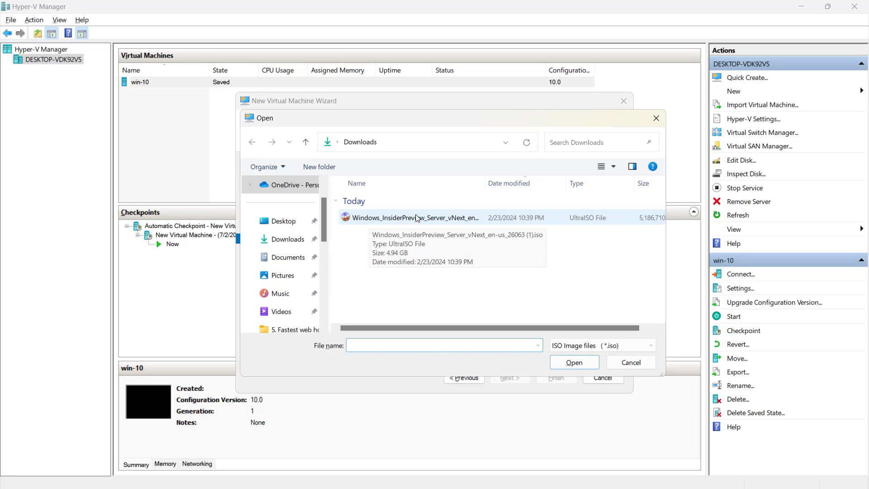
{"action": "left_click", "coordinate": [573, 362]}
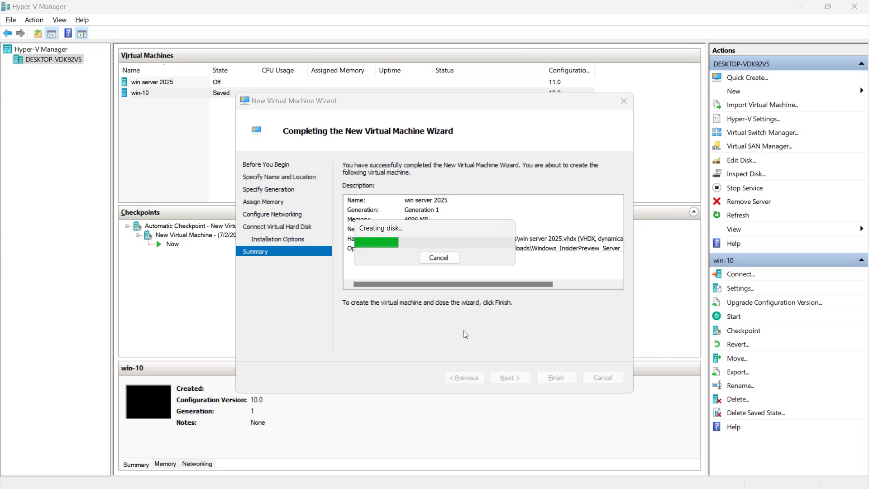
{"action": "left_click", "coordinate": [556, 377]}
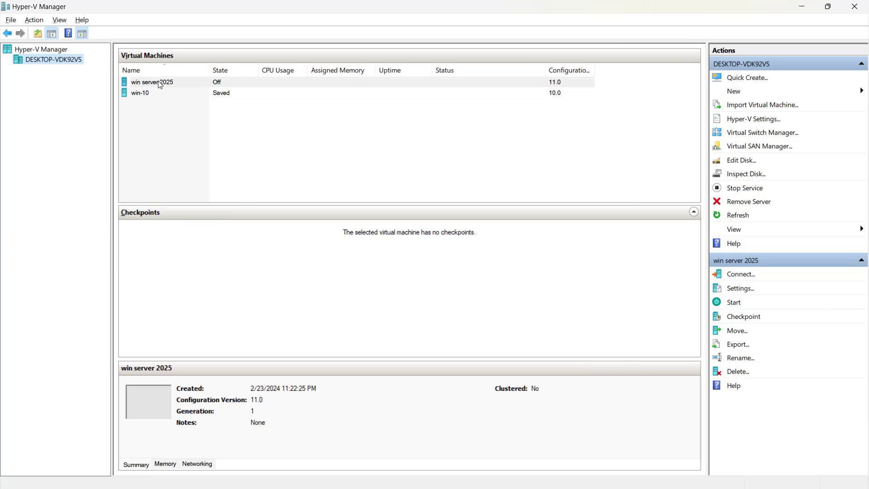
Connect to win server 2025 and start it to reach Setup's language screen.
{"action": "right_click", "coordinate": [153, 82]}
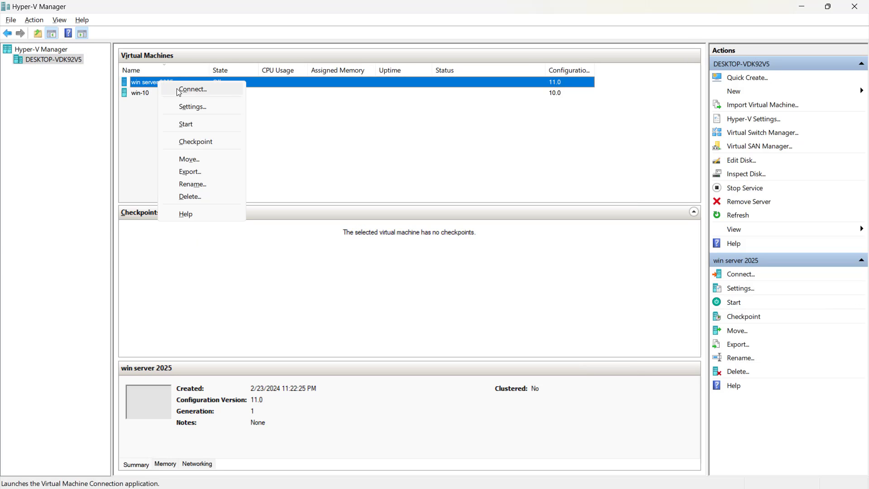
{"action": "left_click", "coordinate": [192, 89]}
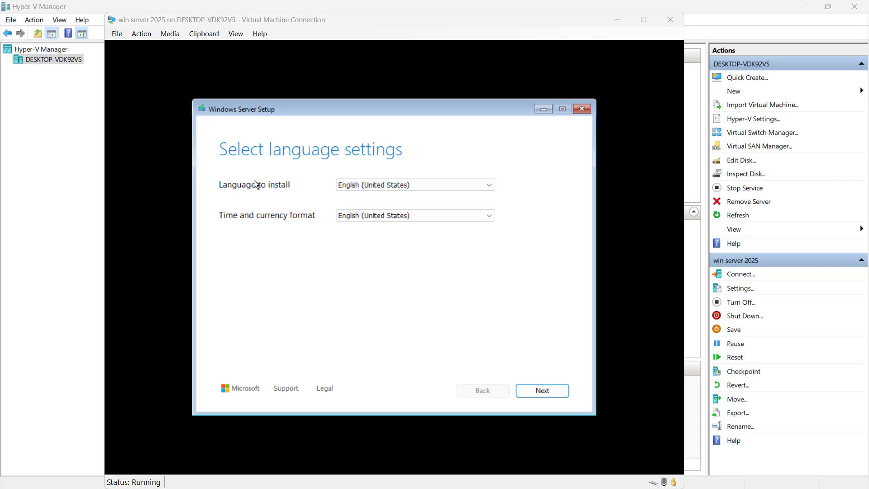
{"action": "mouse_move", "coordinate": [241, 202]}
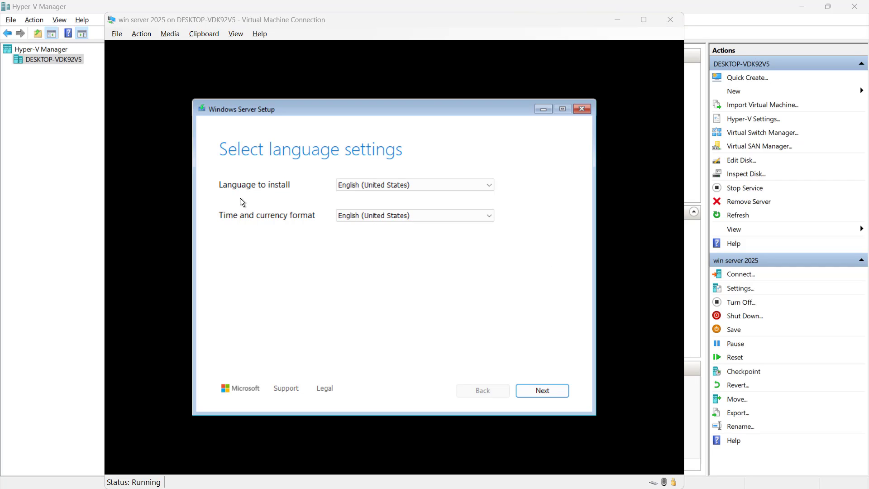
{"action": "mouse_move", "coordinate": [293, 227]}
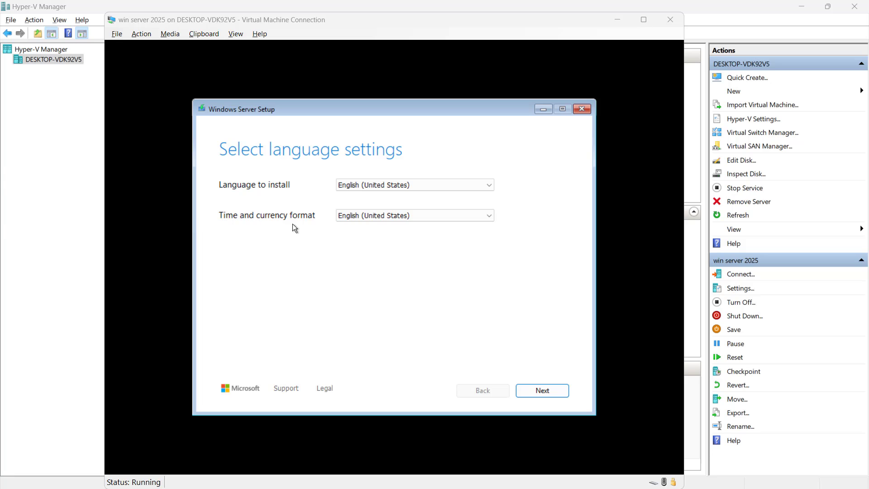
{"action": "mouse_move", "coordinate": [380, 233]}
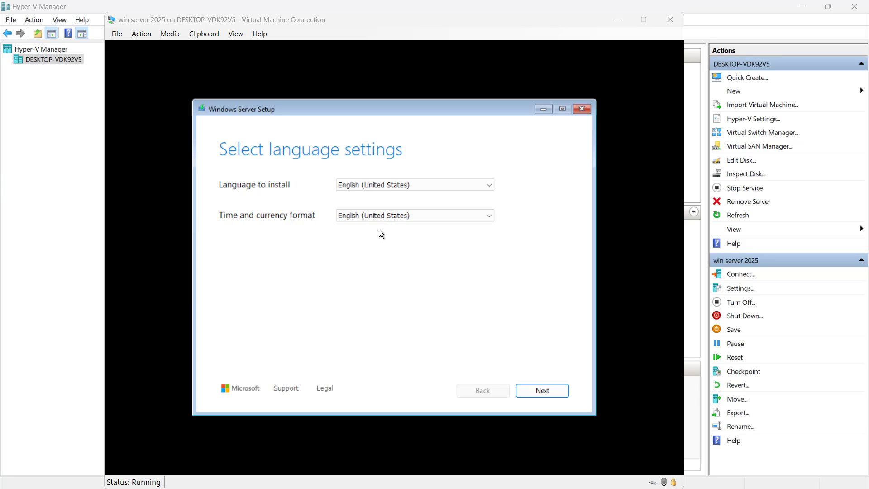
{"action": "mouse_move", "coordinate": [432, 145]}
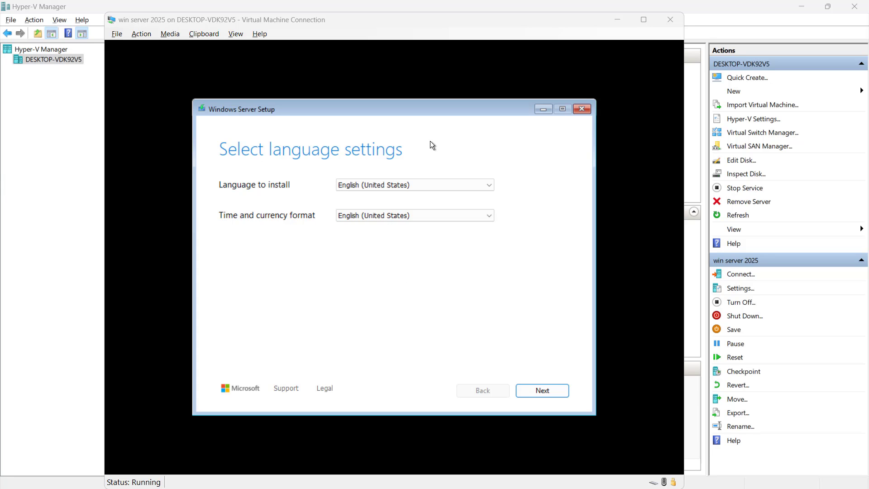
Accept the default language and format settings to reach the US keyboard step.
{"action": "left_click", "coordinate": [541, 390]}
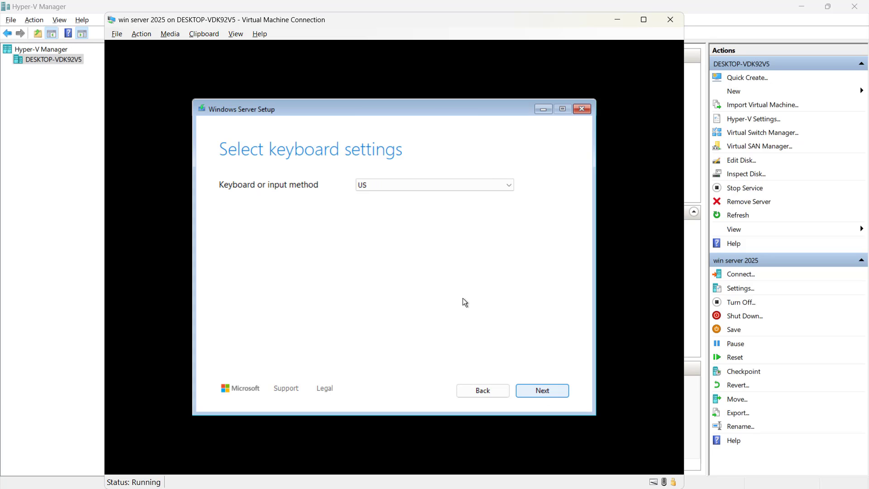
{"action": "mouse_move", "coordinate": [464, 245]}
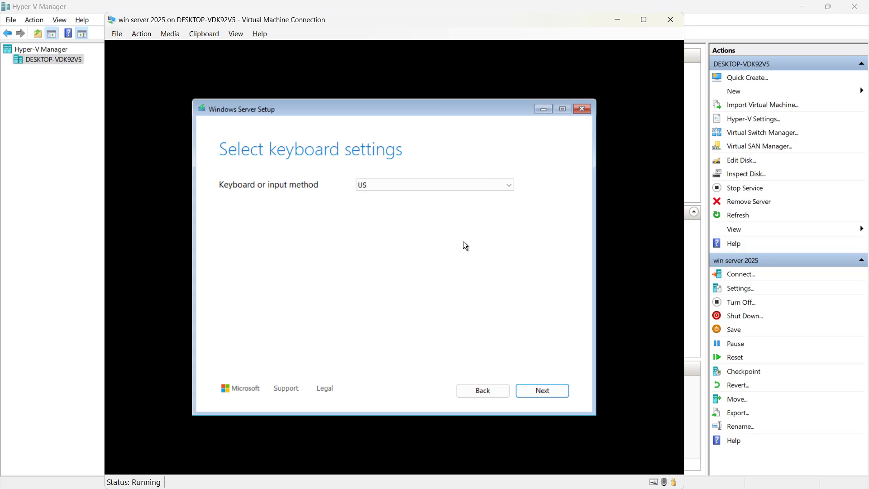
Keep the US keyboard, choose Install Windows Server, and agree everything will be deleted.
{"action": "left_click", "coordinate": [541, 390]}
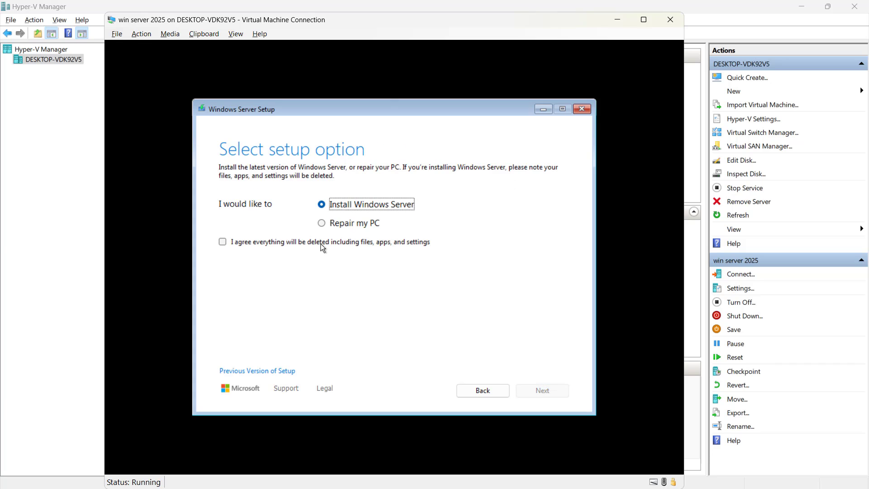
{"action": "mouse_move", "coordinate": [478, 172]}
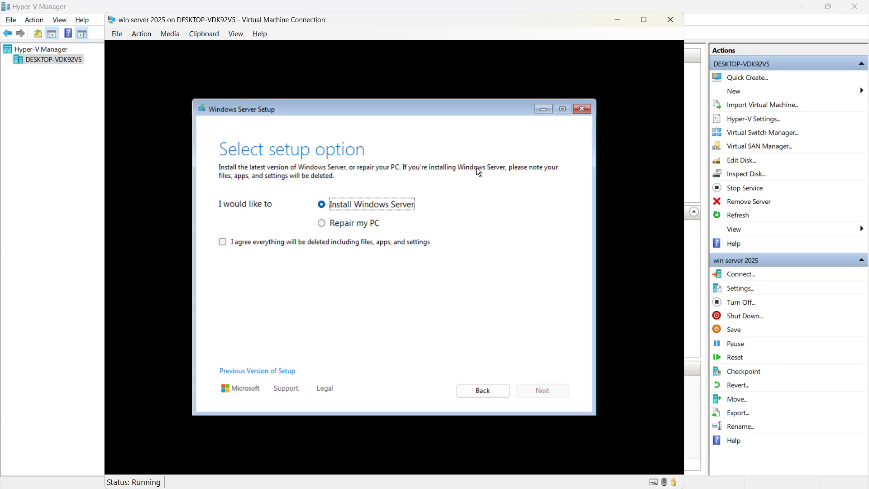
{"action": "mouse_move", "coordinate": [250, 184]}
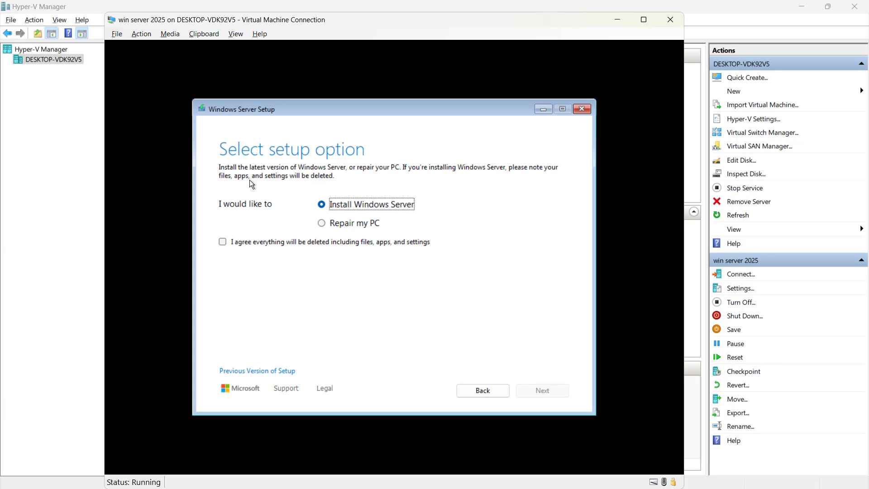
{"action": "mouse_move", "coordinate": [225, 250]}
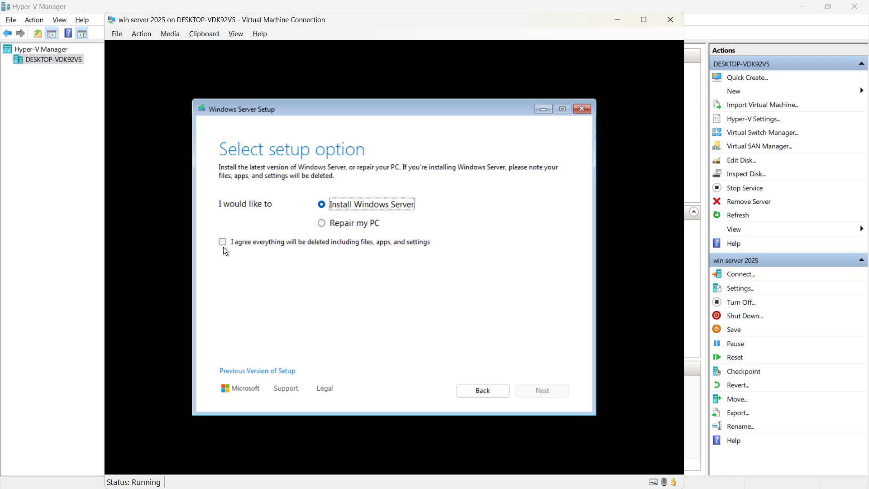
{"action": "mouse_move", "coordinate": [276, 225]}
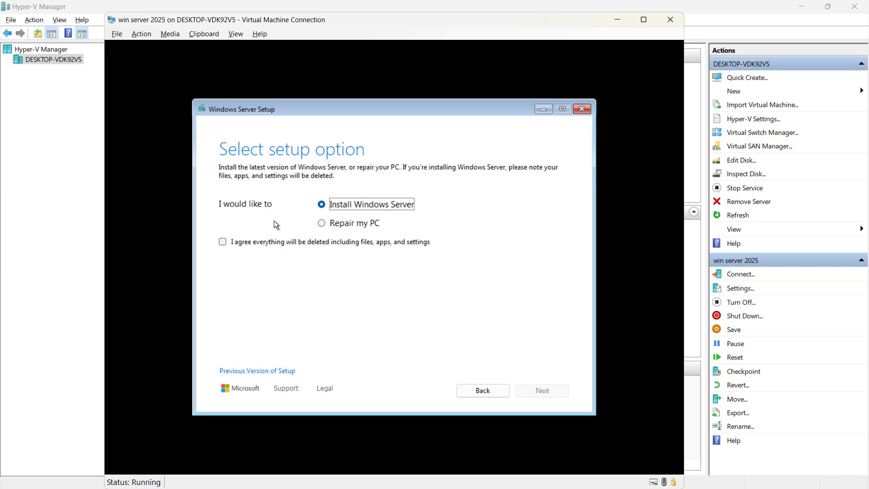
{"action": "mouse_move", "coordinate": [343, 210]}
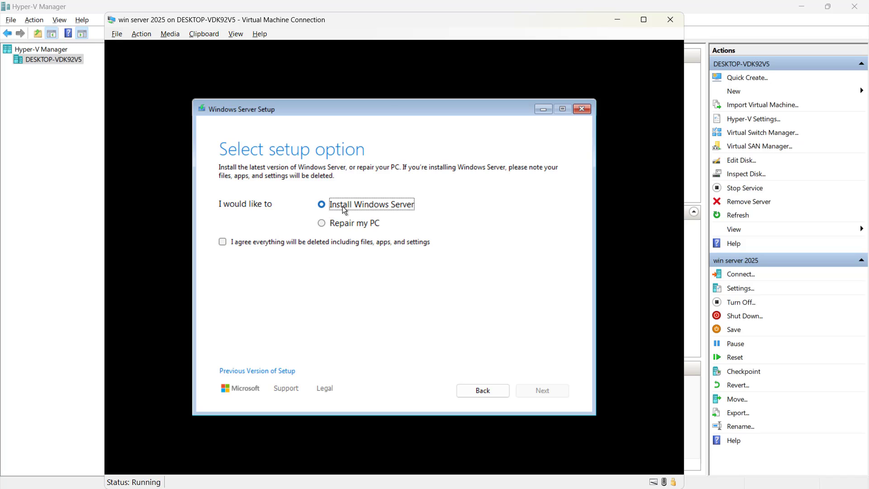
{"action": "left_click", "coordinate": [222, 242]}
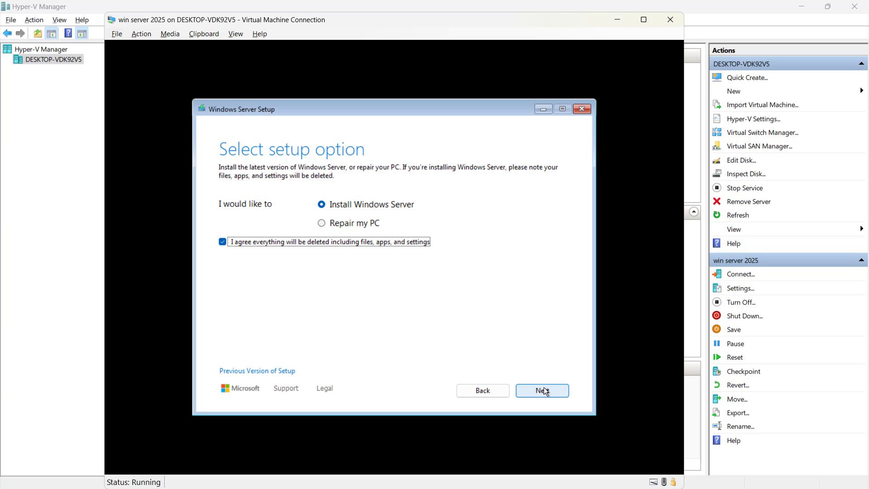
{"action": "left_click", "coordinate": [541, 390]}
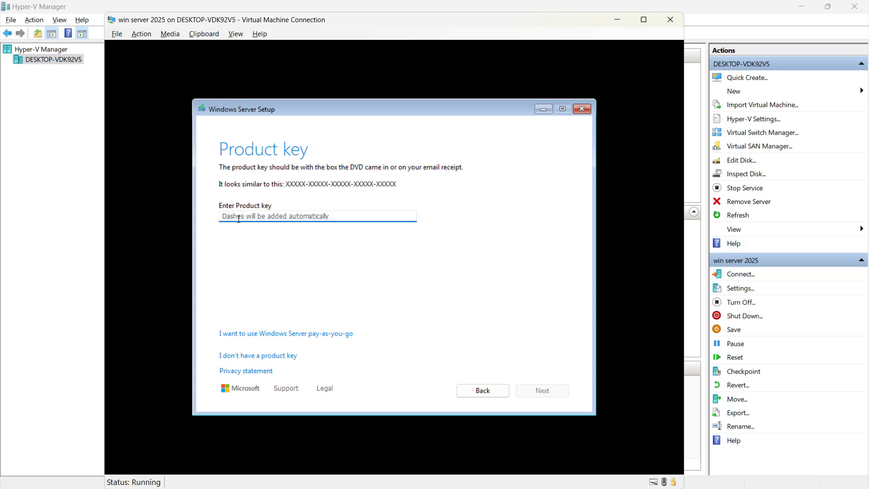
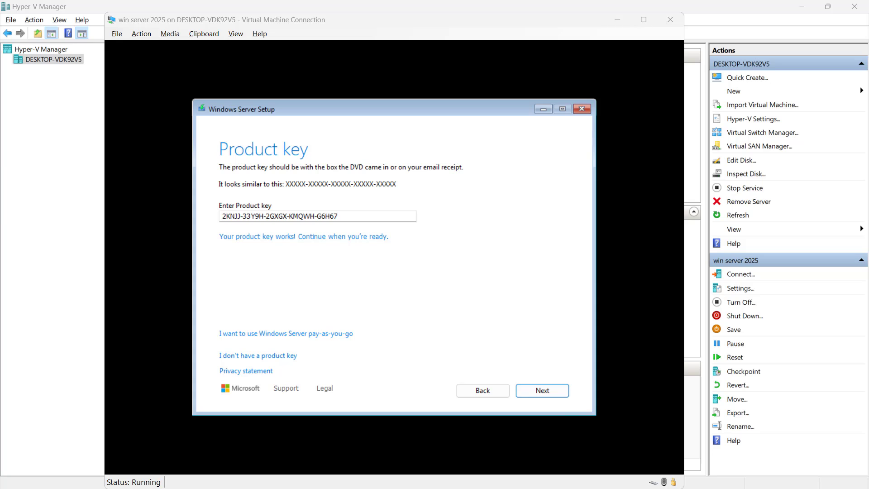
{"action": "mouse_move", "coordinate": [542, 390]}
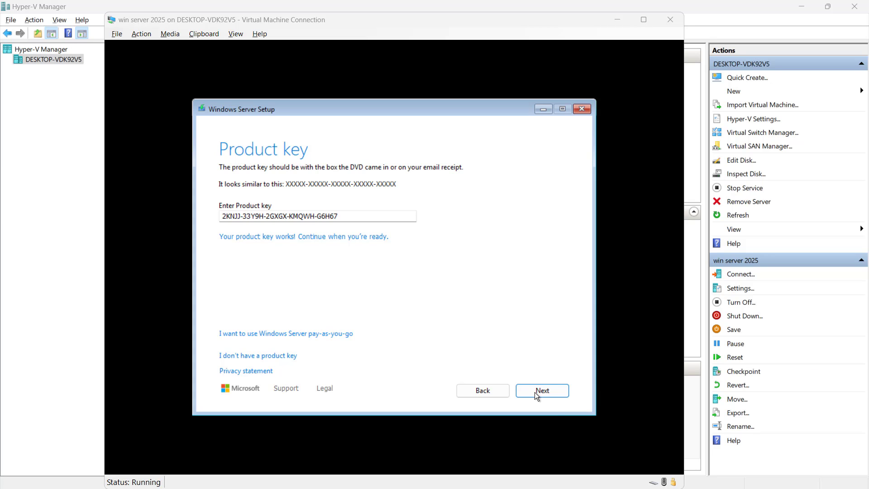
Select the Windows Server 2025 Datacenter (Desktop Experience) image and continue.
{"action": "left_click", "coordinate": [542, 390]}
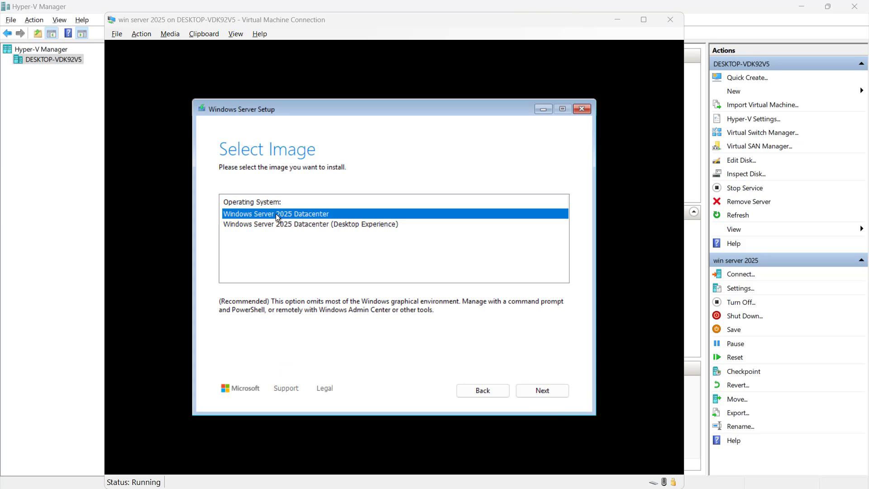
{"action": "mouse_move", "coordinate": [338, 229]}
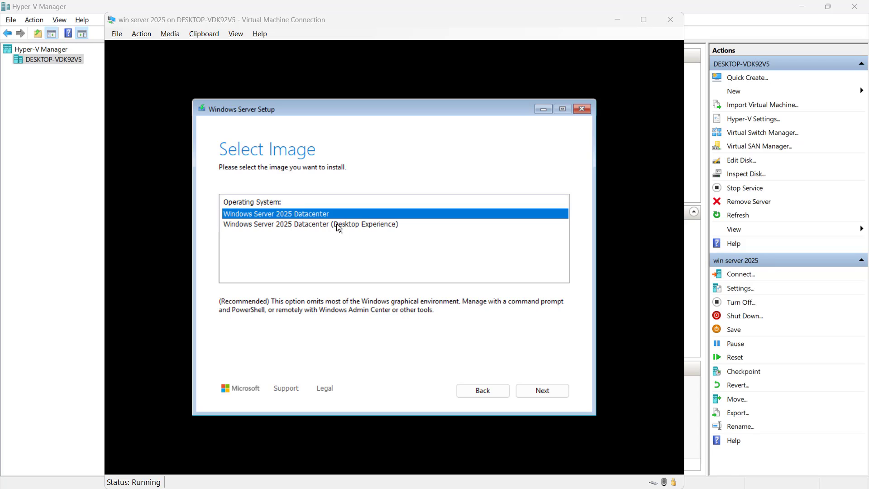
{"action": "mouse_move", "coordinate": [282, 248]}
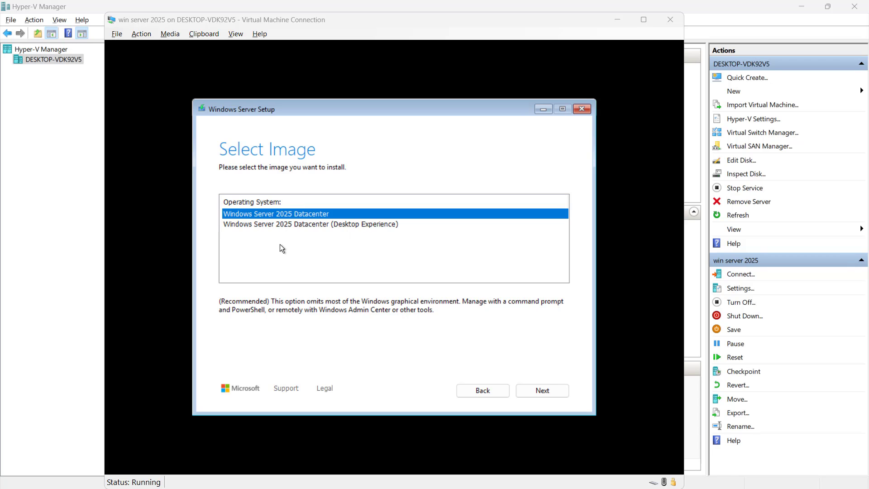
{"action": "left_click", "coordinate": [309, 224]}
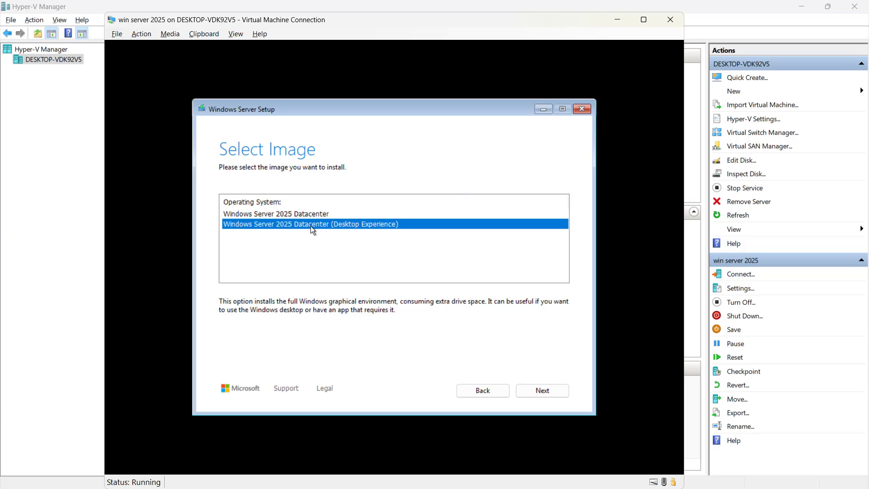
{"action": "left_click", "coordinate": [542, 390]}
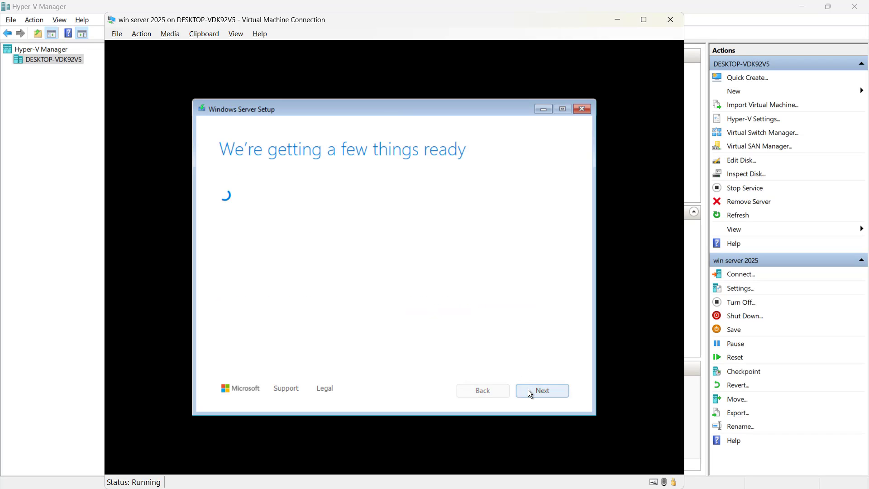
Accept the license terms, target the unallocated 127 GB Disk 0, and begin installing.
{"action": "left_click", "coordinate": [541, 390]}
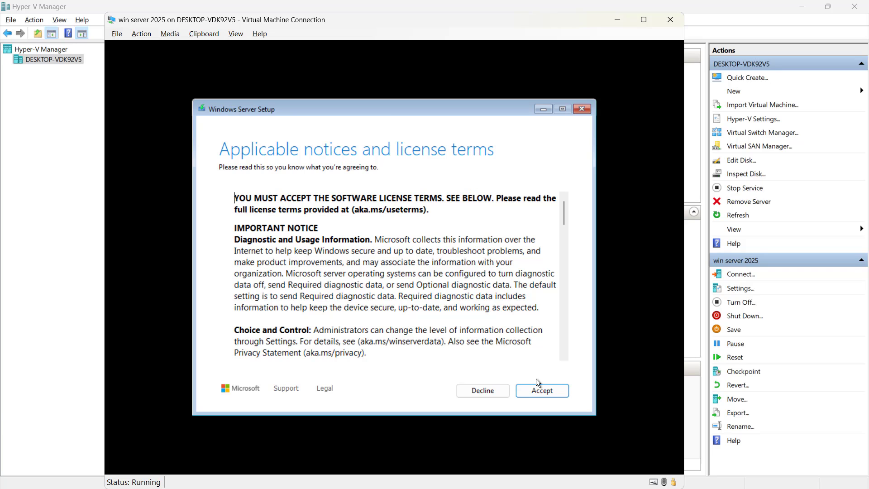
{"action": "left_click", "coordinate": [541, 390]}
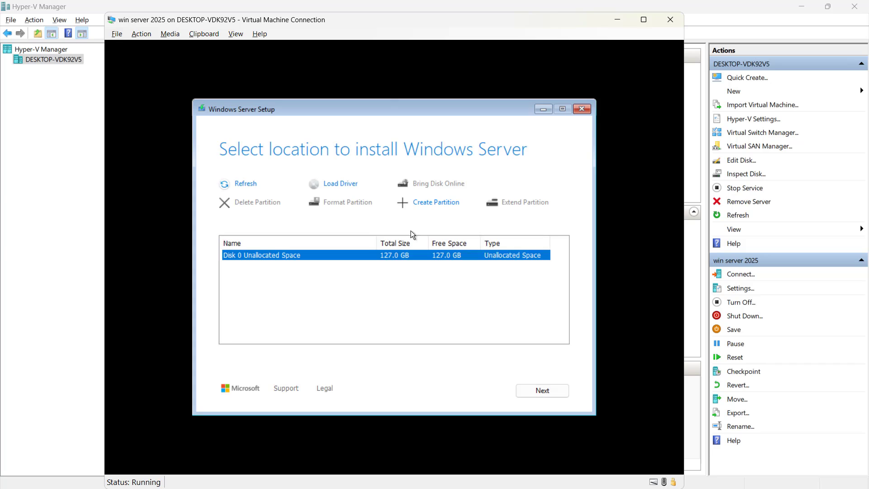
{"action": "mouse_move", "coordinate": [258, 216]}
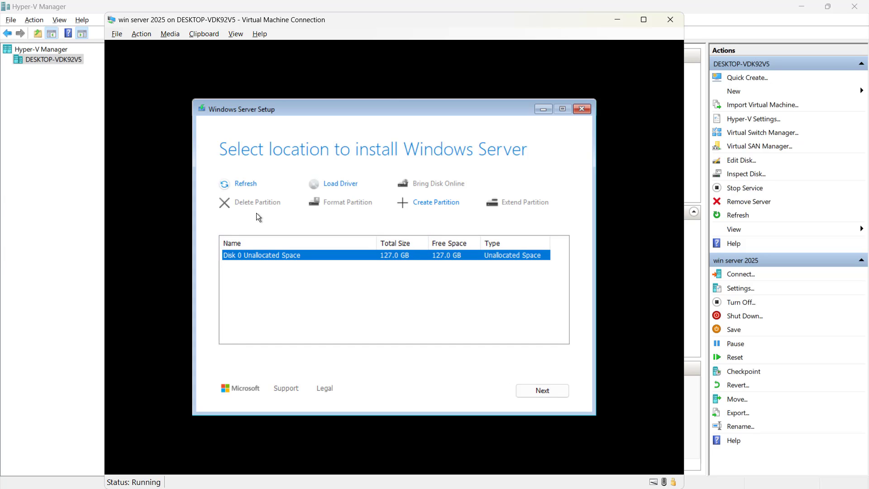
{"action": "mouse_move", "coordinate": [330, 281]}
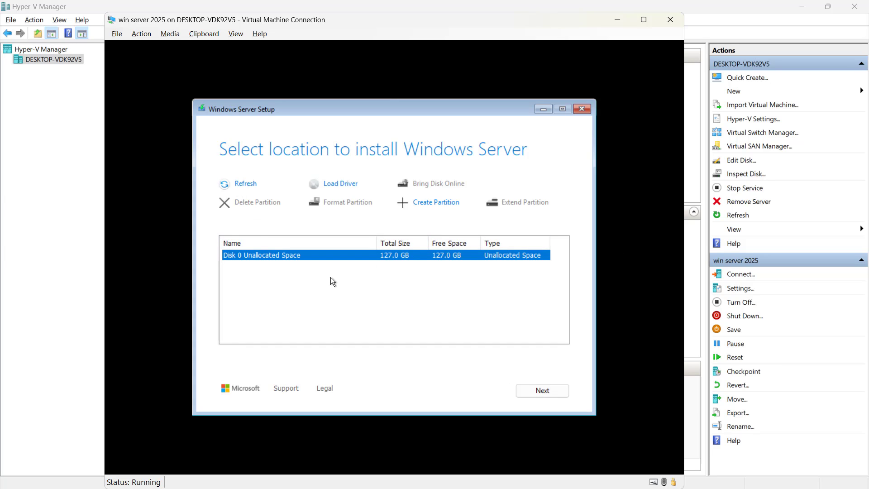
{"action": "mouse_move", "coordinate": [274, 257]}
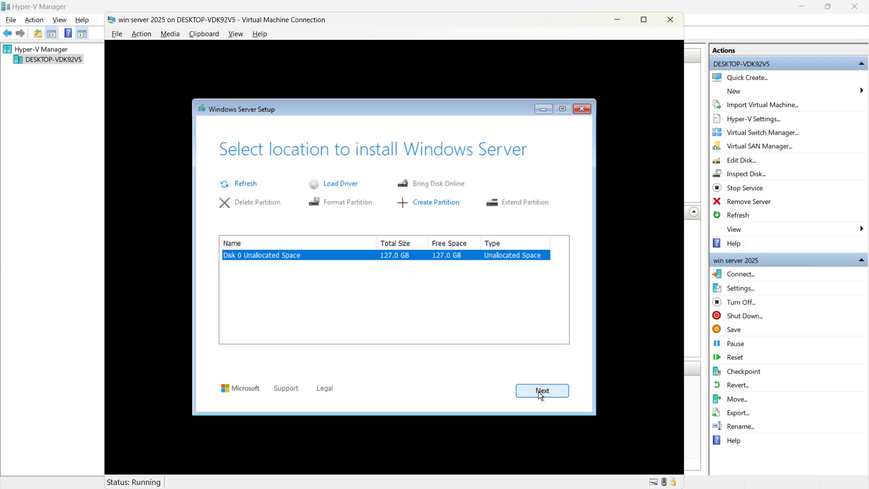
{"action": "left_click", "coordinate": [541, 390]}
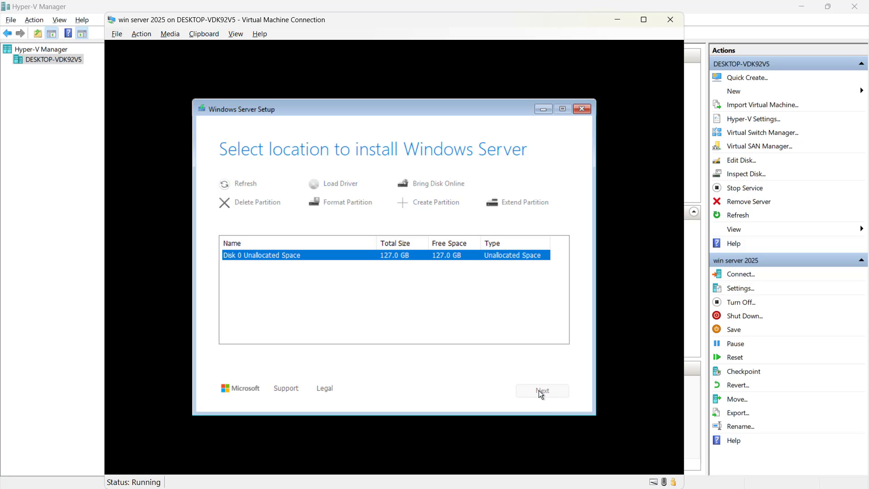
{"action": "left_click", "coordinate": [541, 390]}
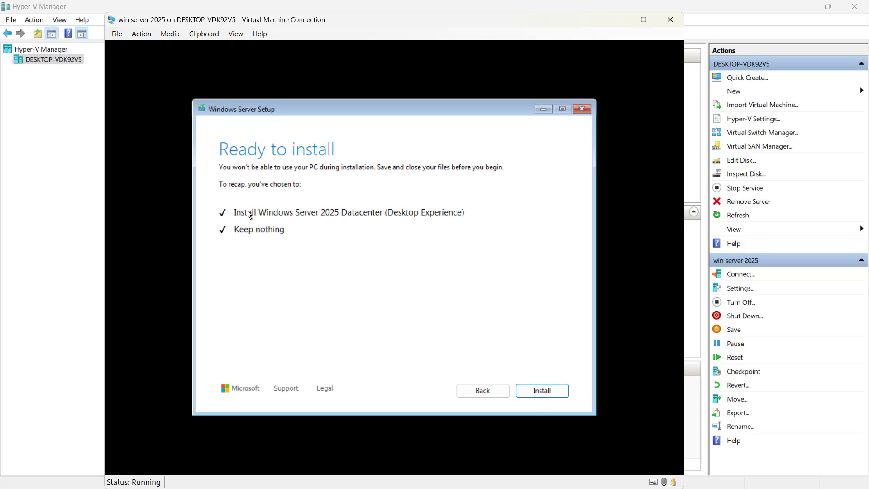
{"action": "mouse_move", "coordinate": [354, 220]}
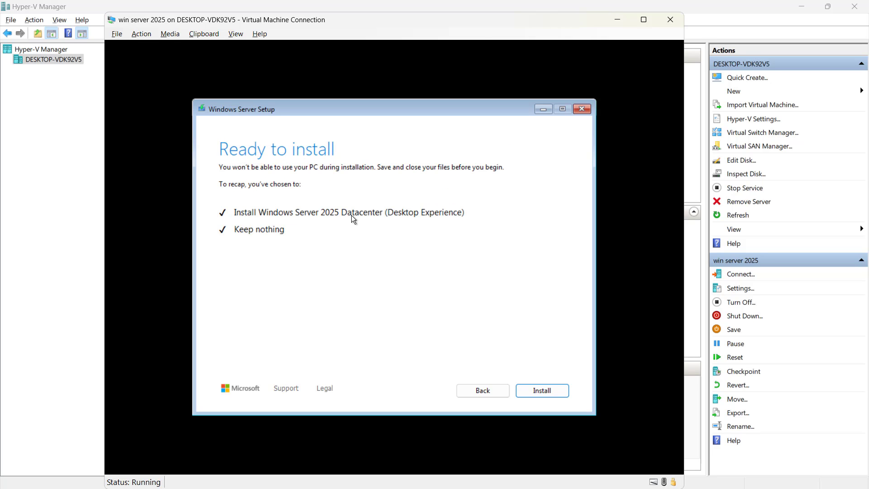
{"action": "mouse_move", "coordinate": [541, 390]}
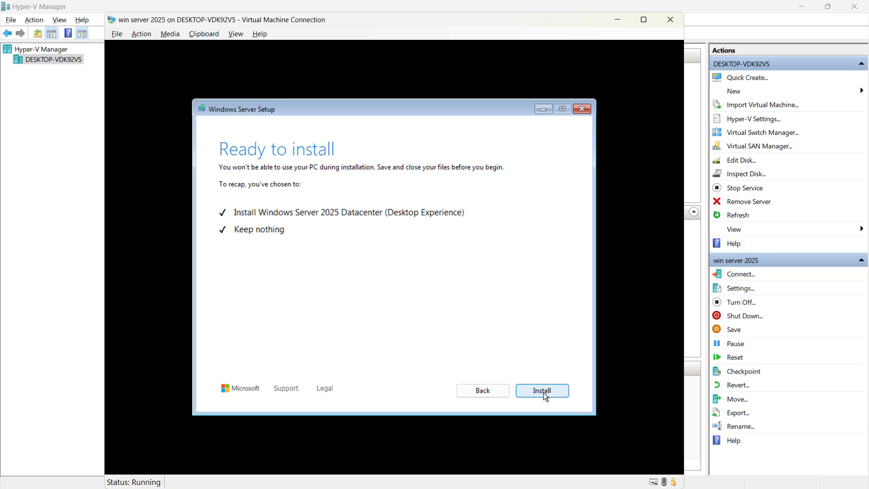
{"action": "left_click", "coordinate": [541, 391]}
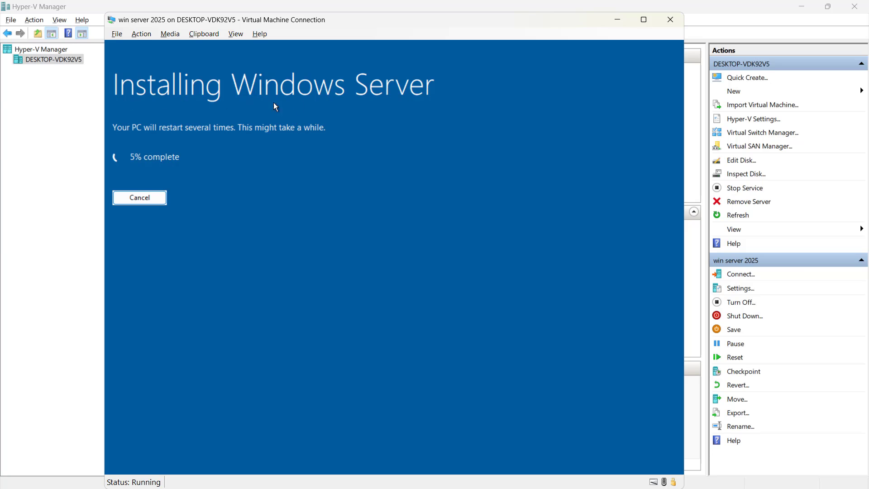
{"action": "mouse_move", "coordinate": [217, 148]}
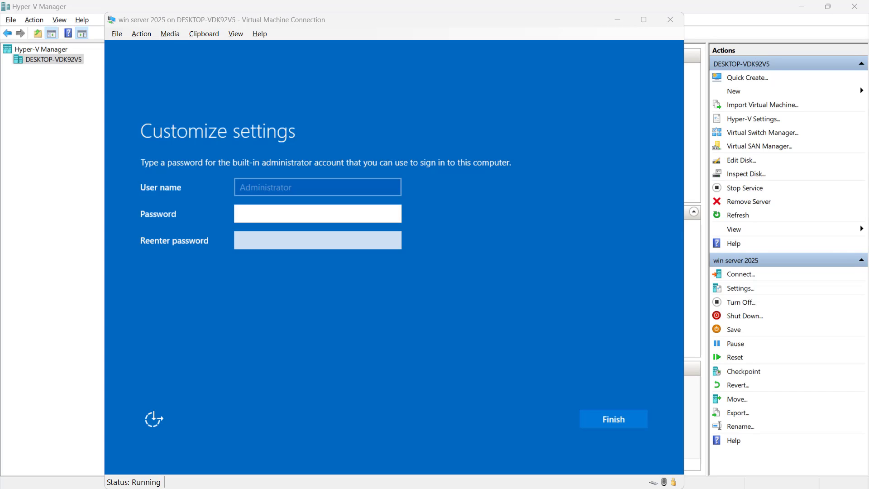
{"action": "type", "text": "password"}
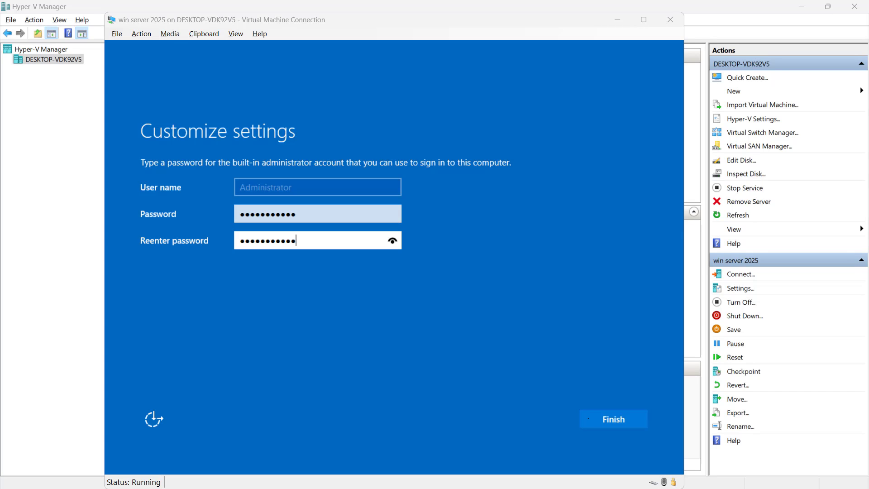
{"action": "left_click", "coordinate": [613, 419]}
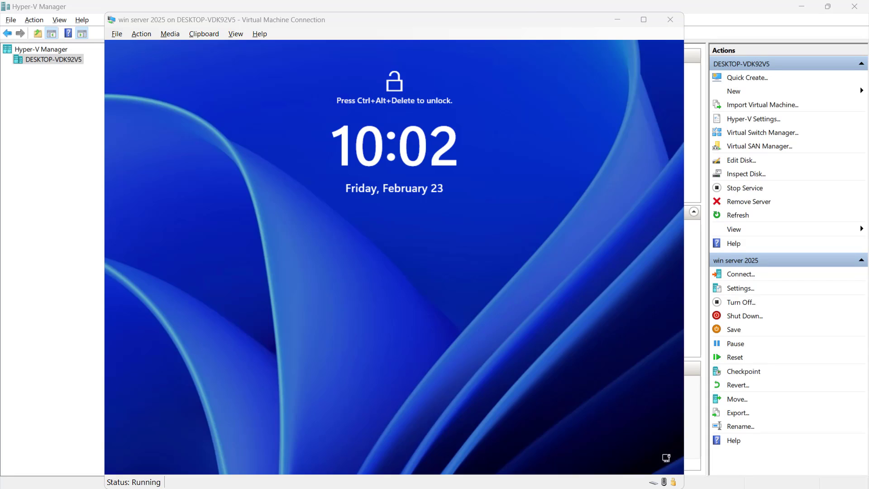
{"action": "left_click", "coordinate": [740, 274]}
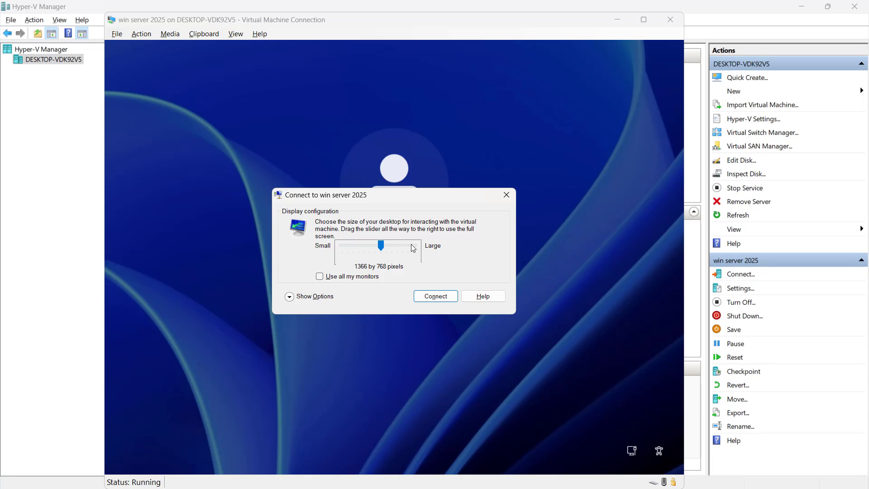
{"action": "left_click", "coordinate": [435, 296]}
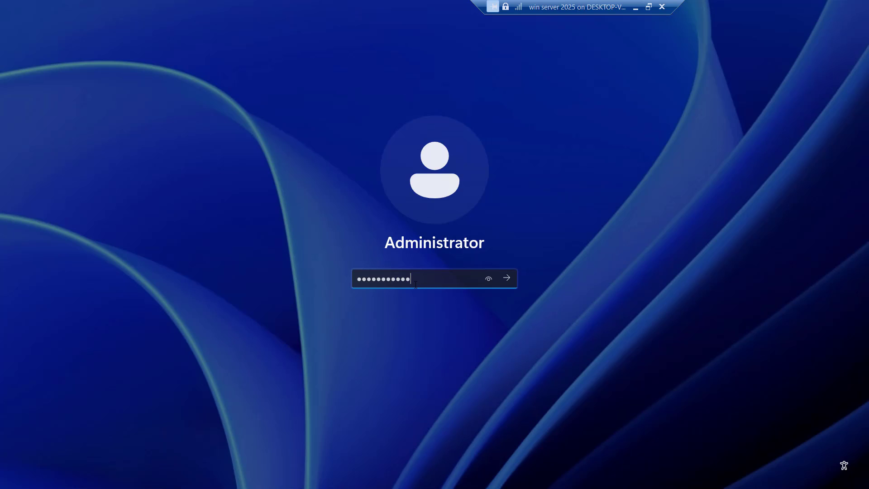
Sign in, accept diagnostic data, dismiss the Windows Admin Center notice, and open Local Server.
{"action": "left_click", "coordinate": [505, 277]}
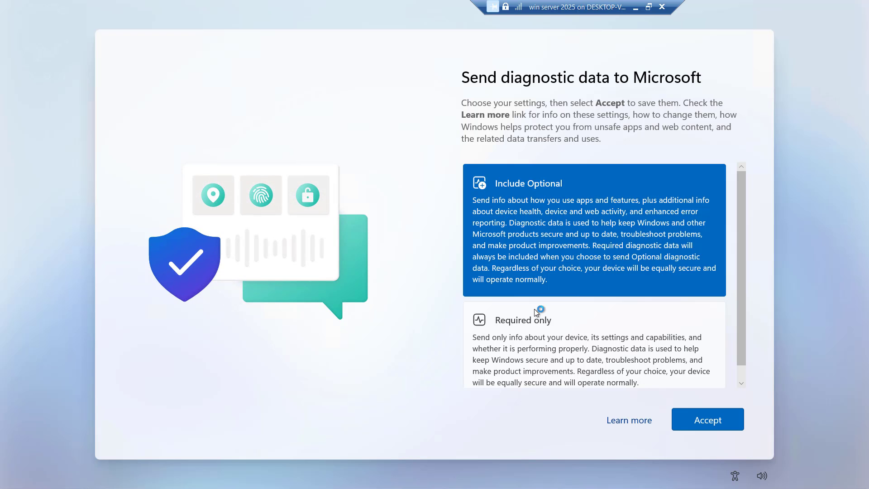
{"action": "mouse_move", "coordinate": [262, 212]}
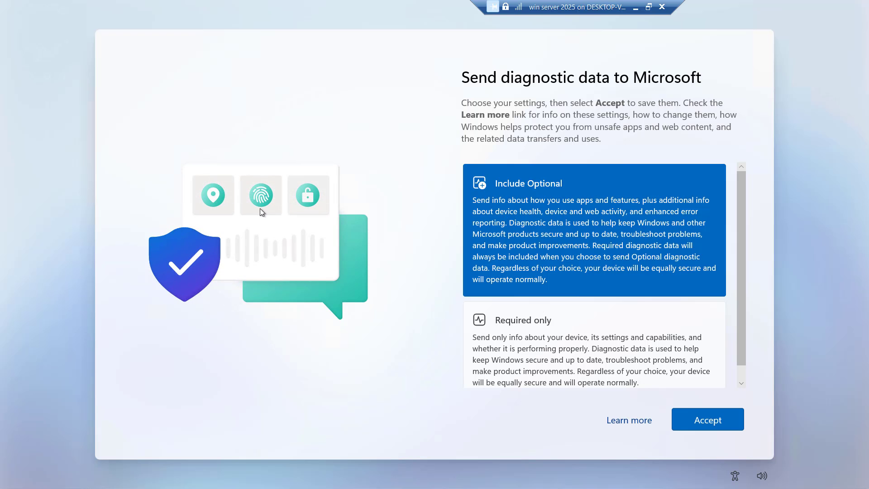
{"action": "mouse_move", "coordinate": [344, 217]}
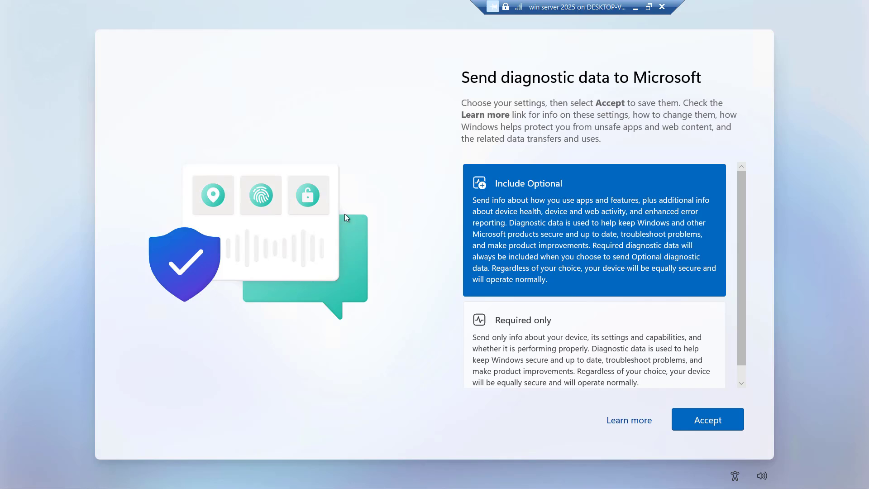
{"action": "left_click", "coordinate": [707, 419]}
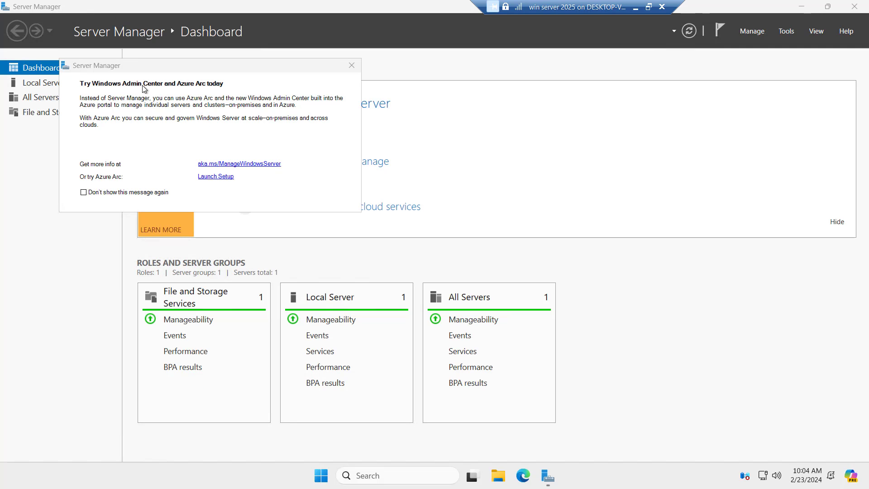
{"action": "mouse_move", "coordinate": [199, 93]}
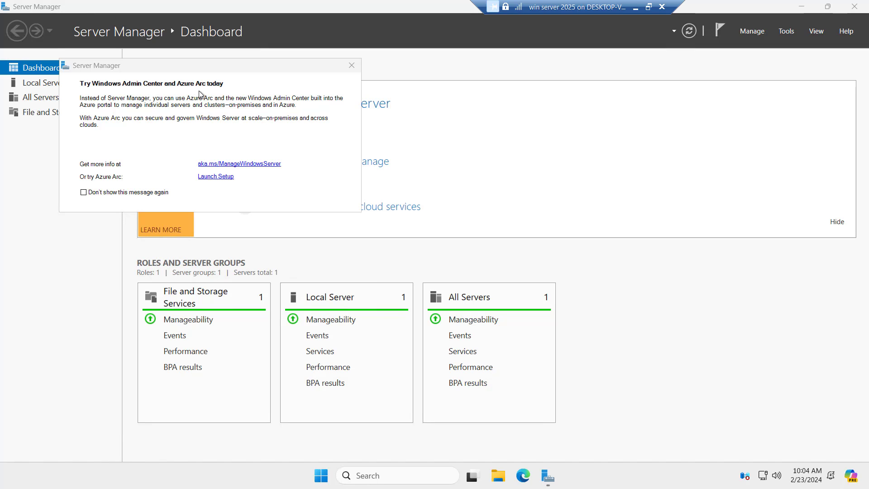
{"action": "left_click", "coordinate": [351, 64]}
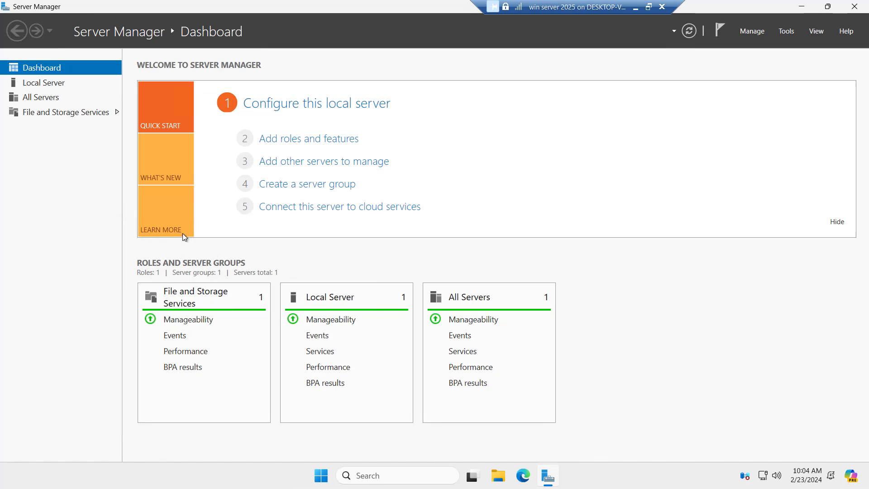
{"action": "left_click", "coordinate": [42, 82]}
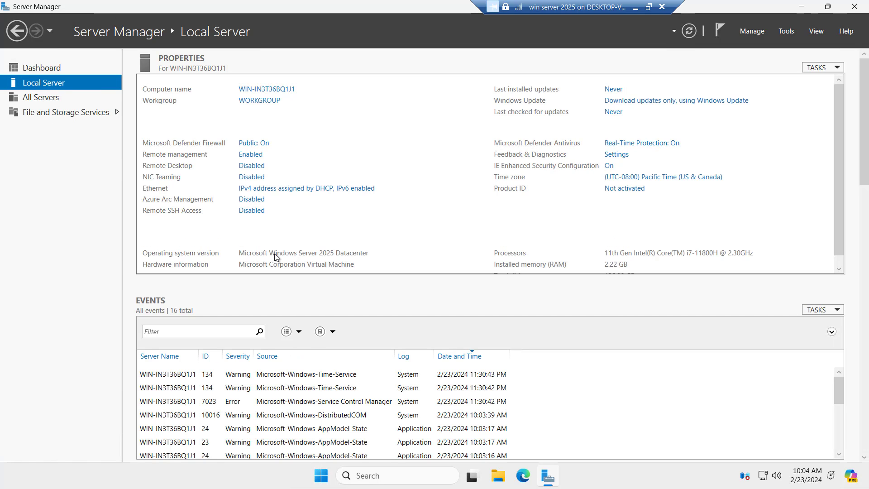
{"action": "mouse_move", "coordinate": [342, 255]}
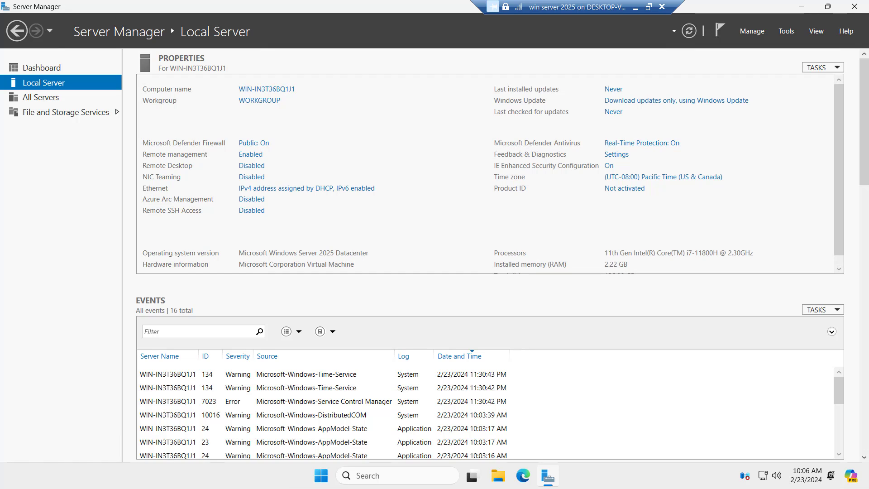
{"action": "mouse_move", "coordinate": [143, 205]}
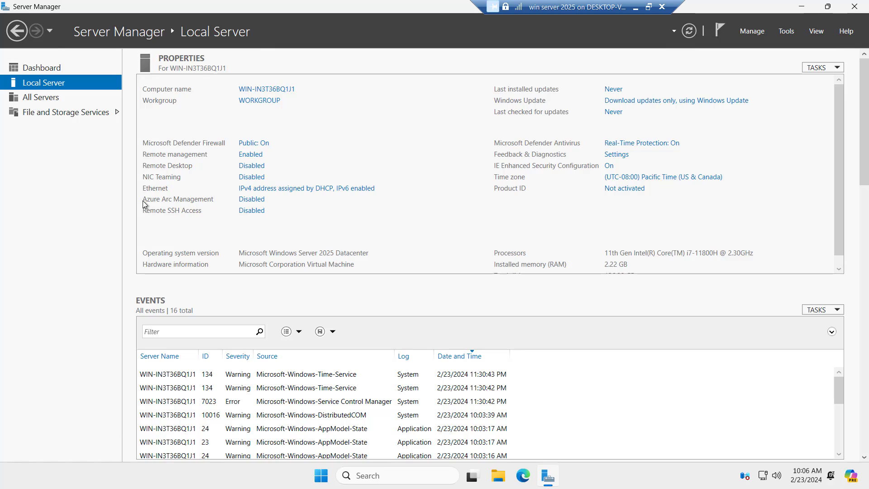
{"action": "mouse_move", "coordinate": [202, 205]}
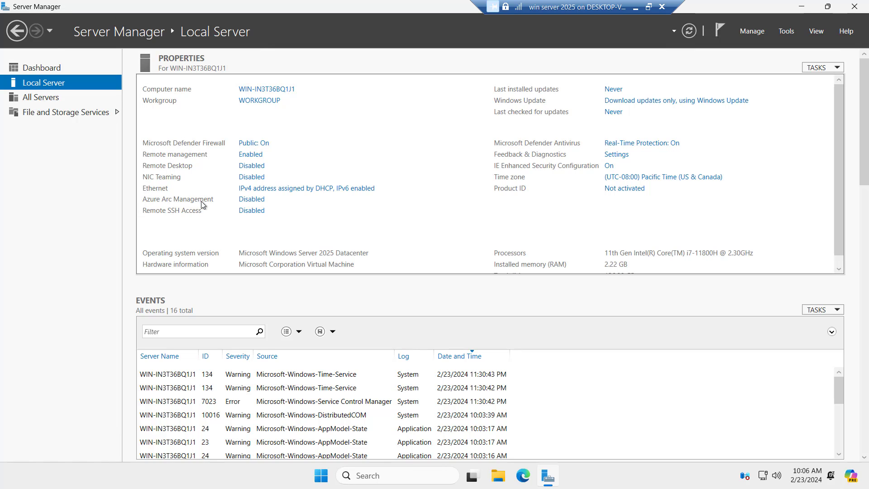
{"action": "mouse_move", "coordinate": [180, 216]}
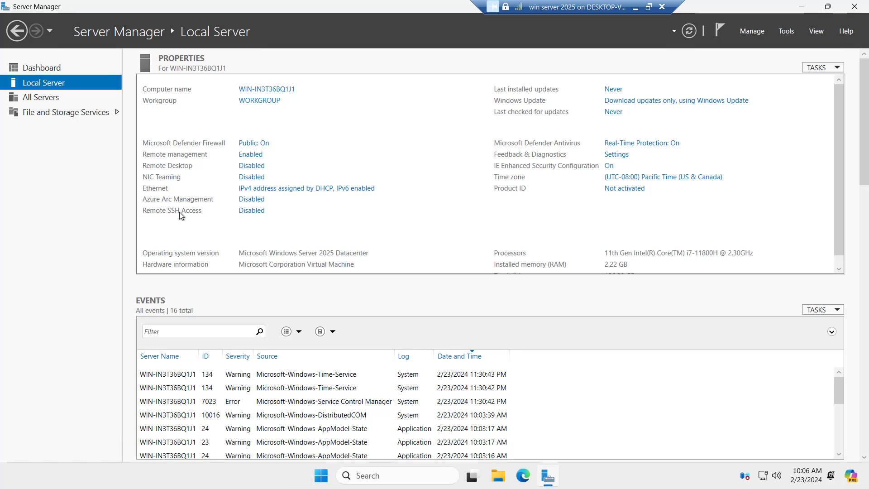
{"action": "mouse_move", "coordinate": [251, 199]}
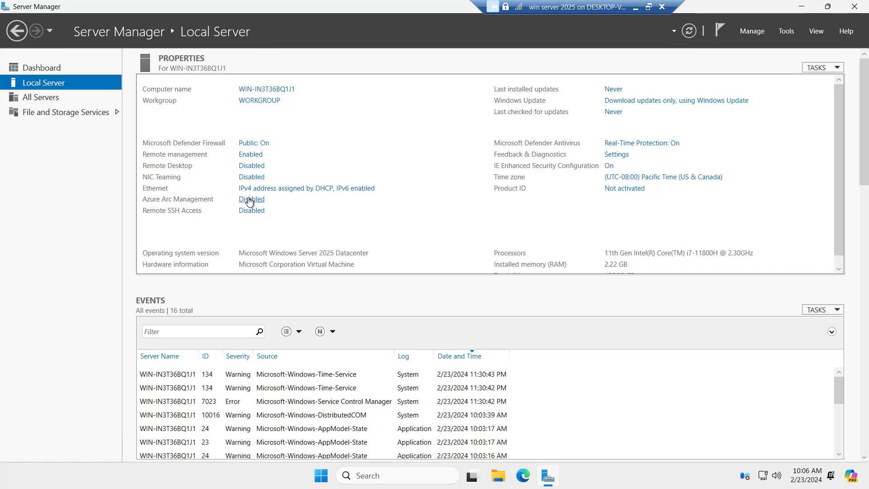
{"action": "mouse_move", "coordinate": [210, 196]}
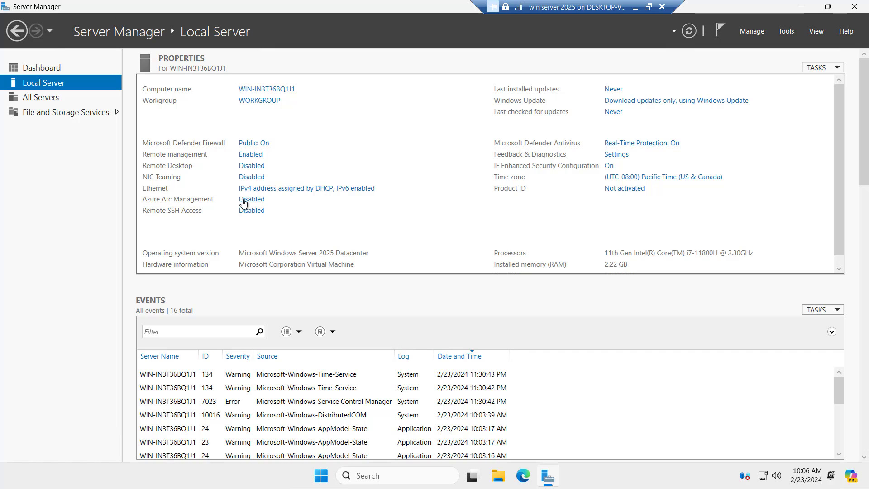
{"action": "mouse_move", "coordinate": [150, 216]}
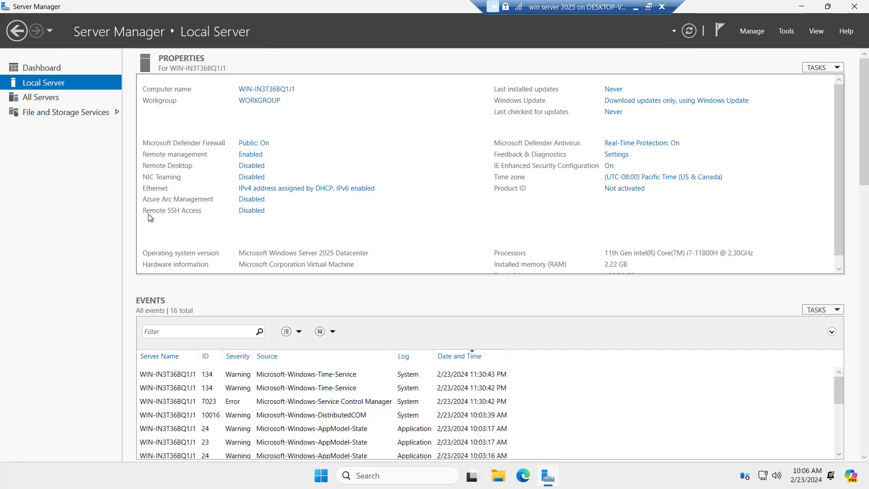
{"action": "mouse_move", "coordinate": [151, 205]}
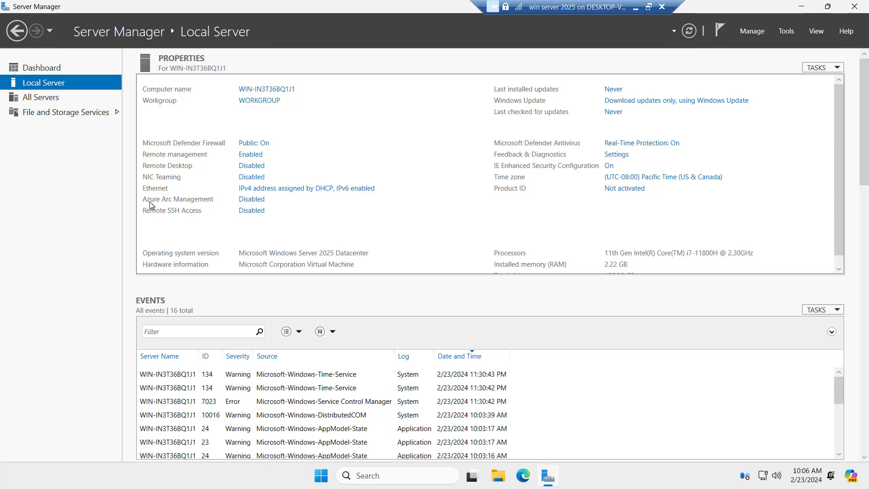